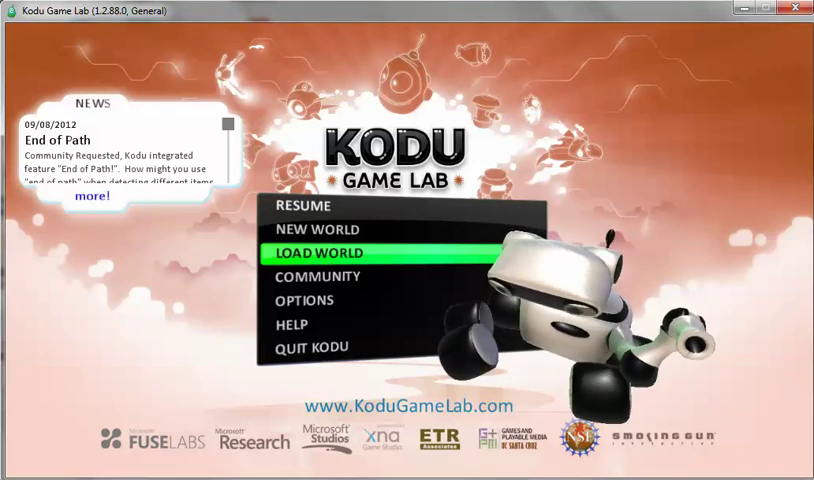
- Browse the lesson worlds and select Mars Rover - Terrain Map B
click(322, 252)
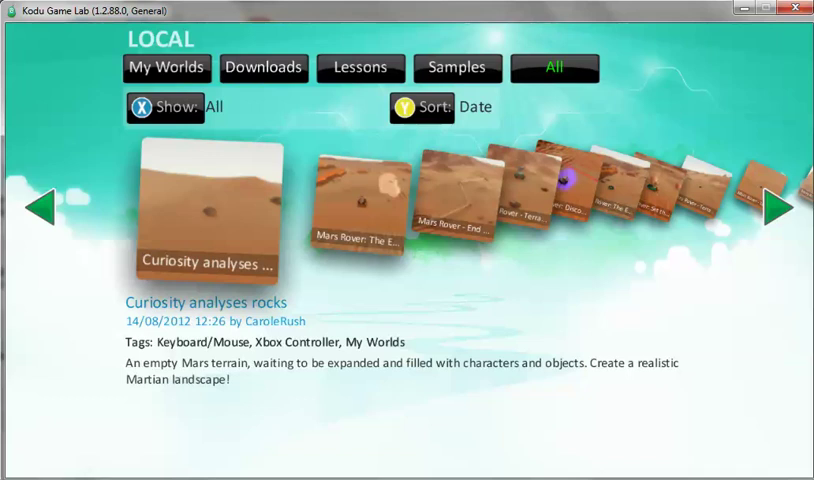
click(360, 68)
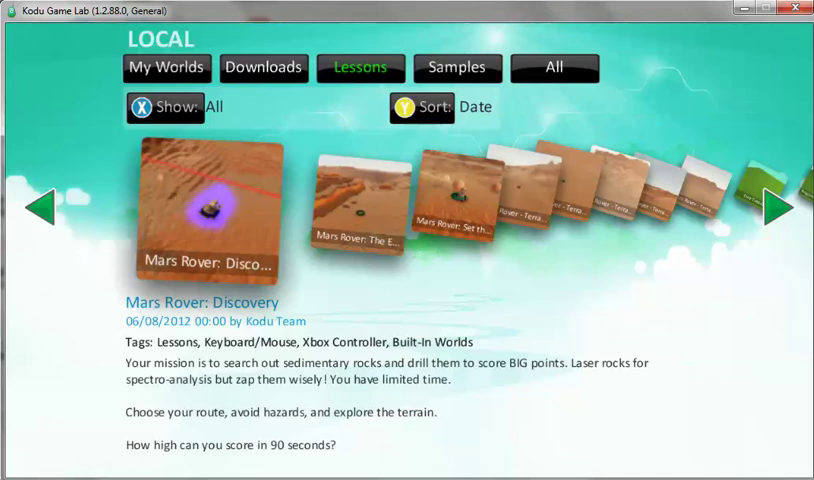
click(776, 208)
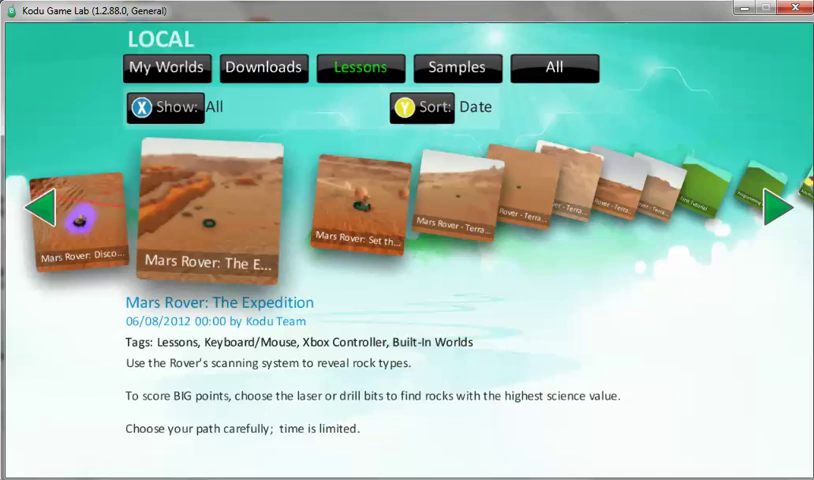
click(772, 208)
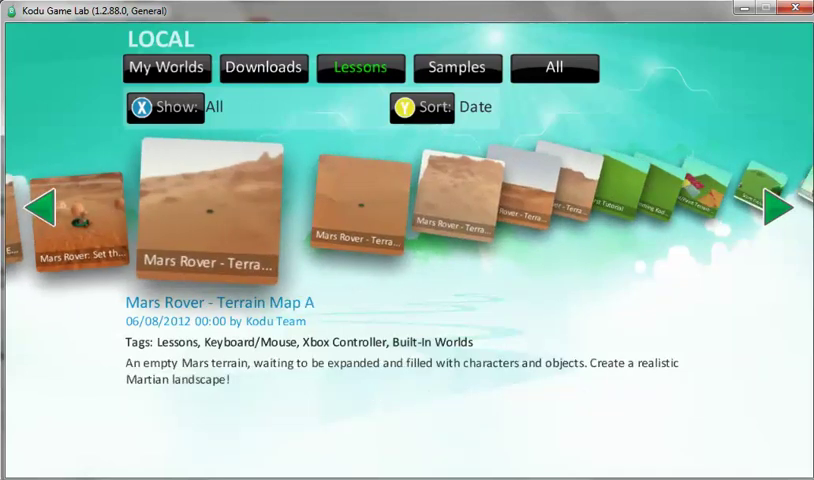
click(776, 208)
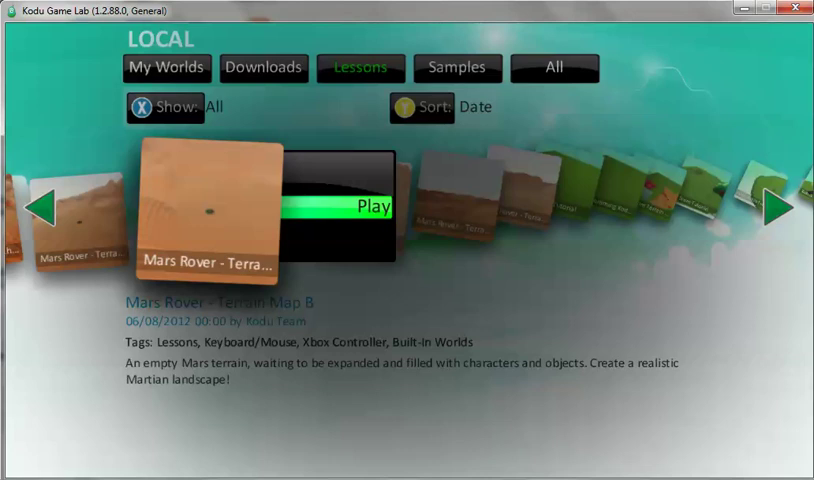
- Load the Mars Rover - Terrain Map B world into the editor
click(360, 204)
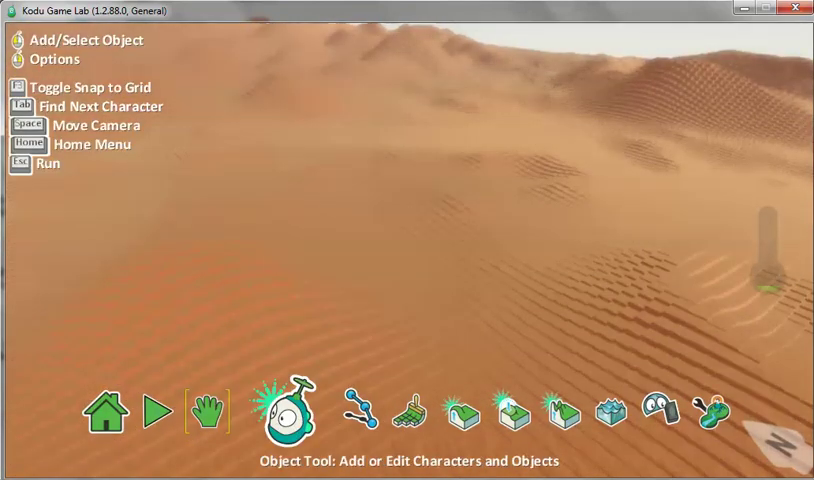
- Add a Rover onto the Martian terrain with the object tool
click(290, 412)
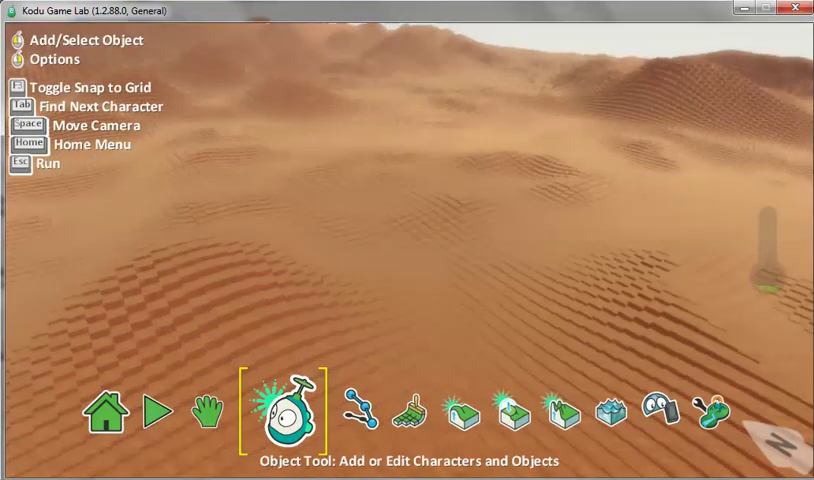
click(284, 410)
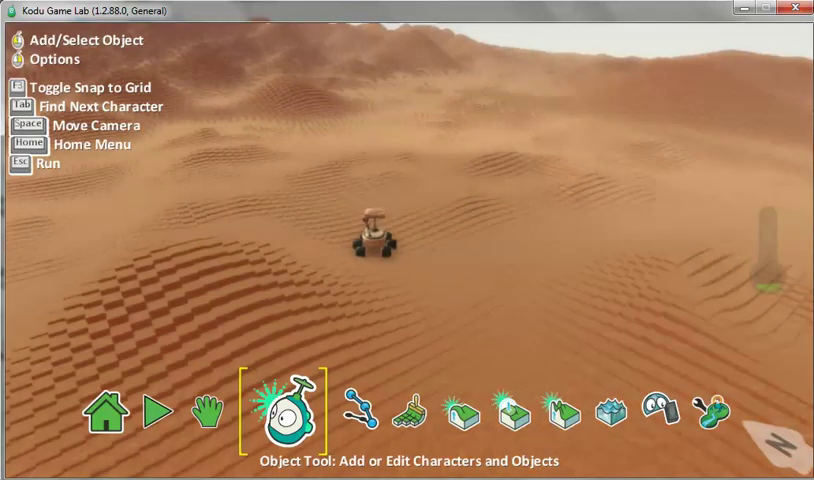
click(378, 244)
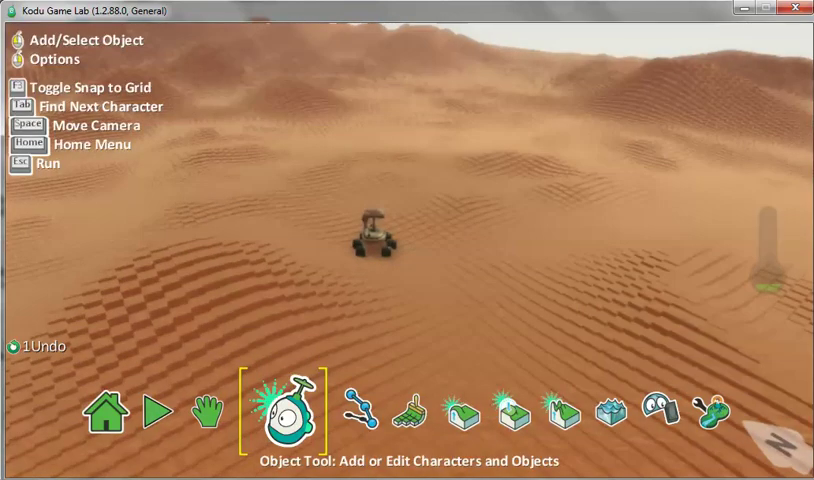
- Start resizing the Rover from its editing options
click(376, 244)
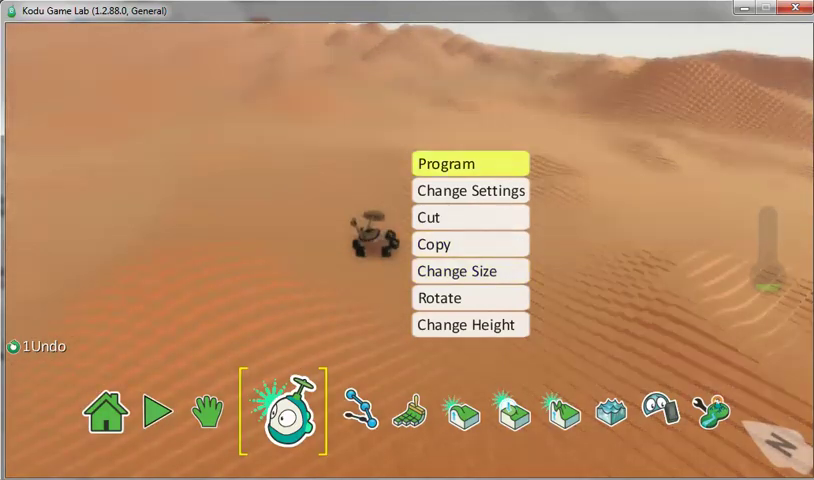
mouse_move(470, 244)
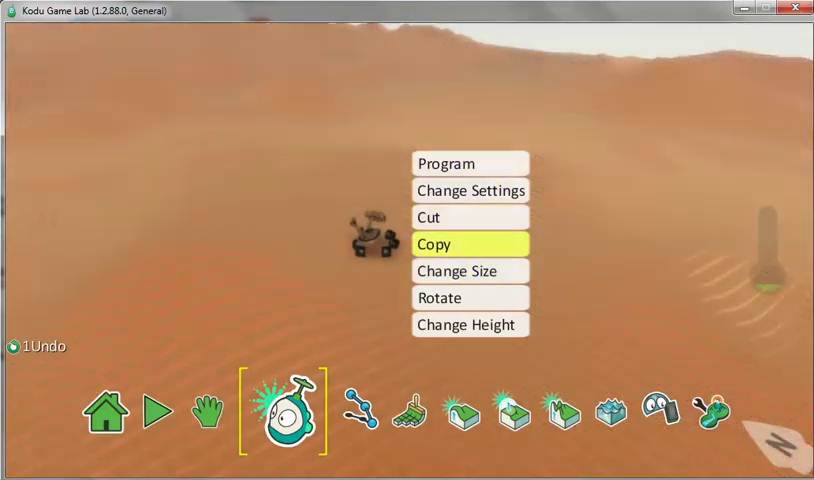
mouse_move(470, 272)
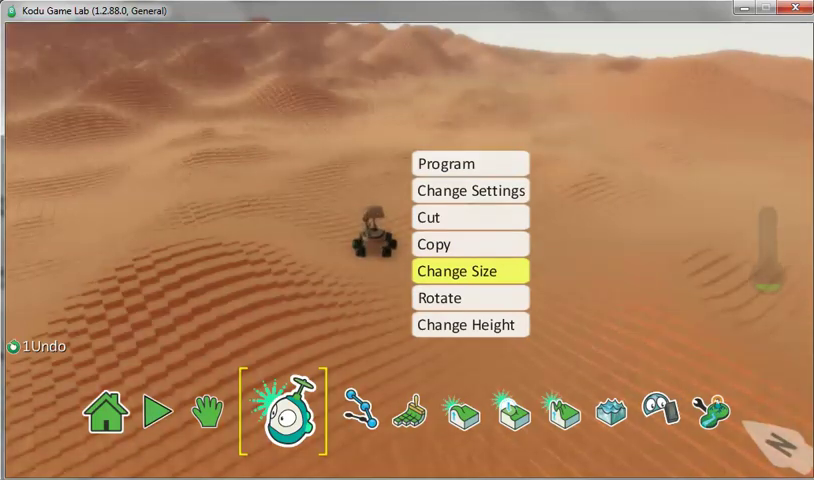
click(468, 270)
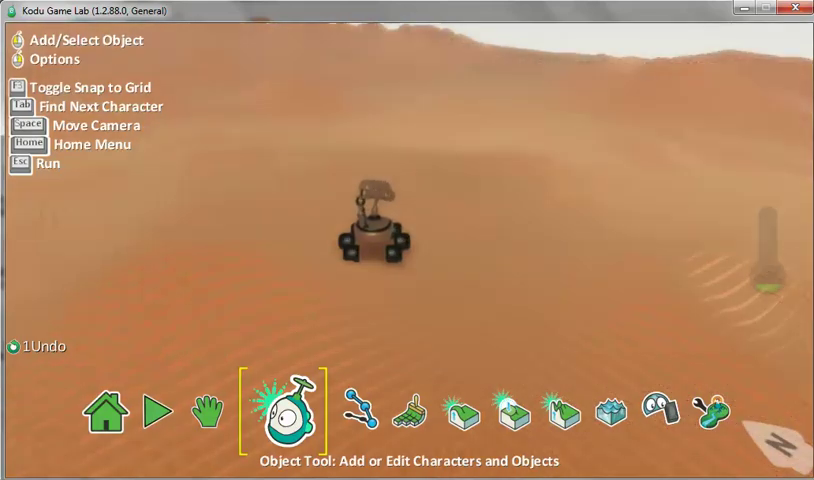
- Open the Rover's programming editor from its options
click(376, 230)
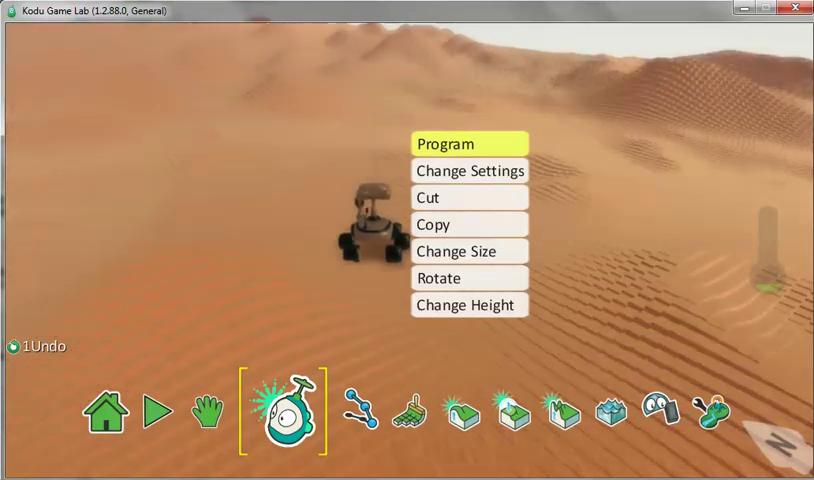
click(448, 144)
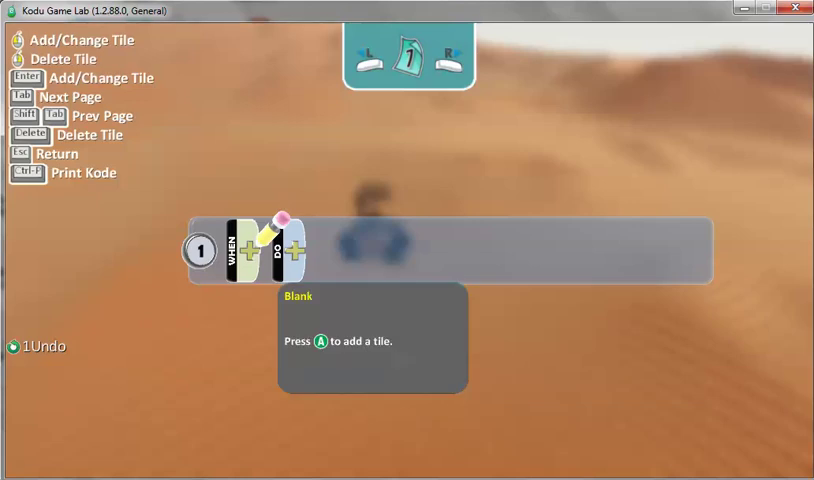
- Give rule 1 a WHEN keyboard Arrows condition
click(256, 250)
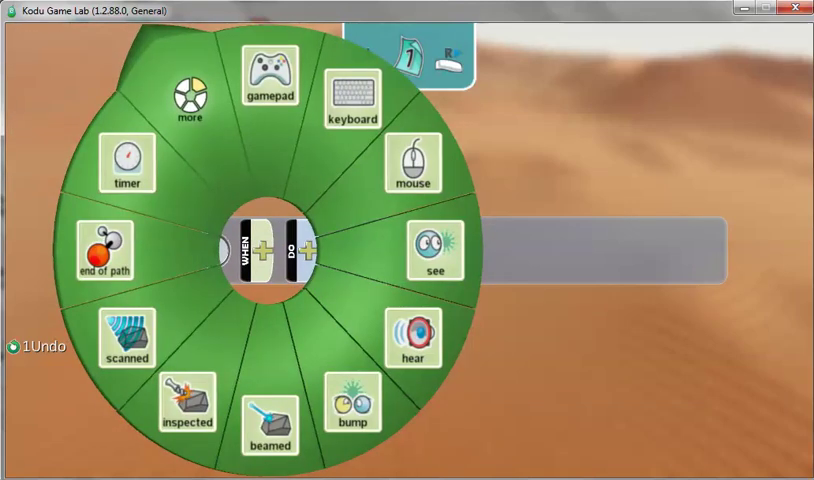
mouse_move(352, 96)
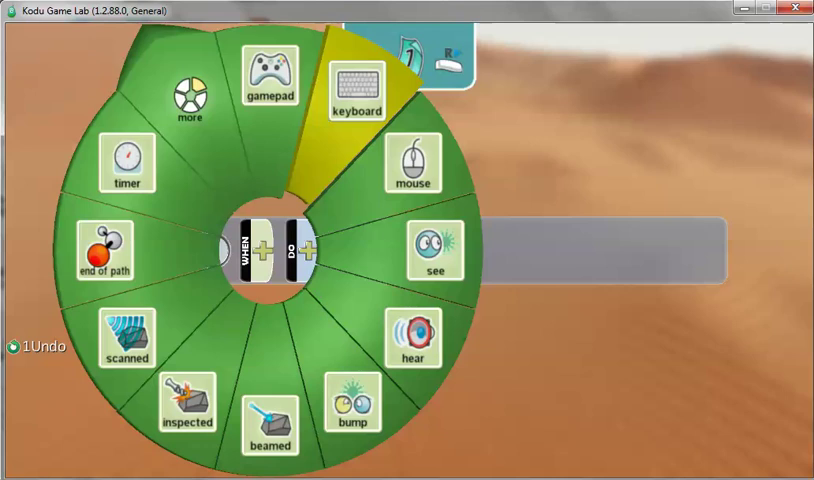
mouse_move(354, 84)
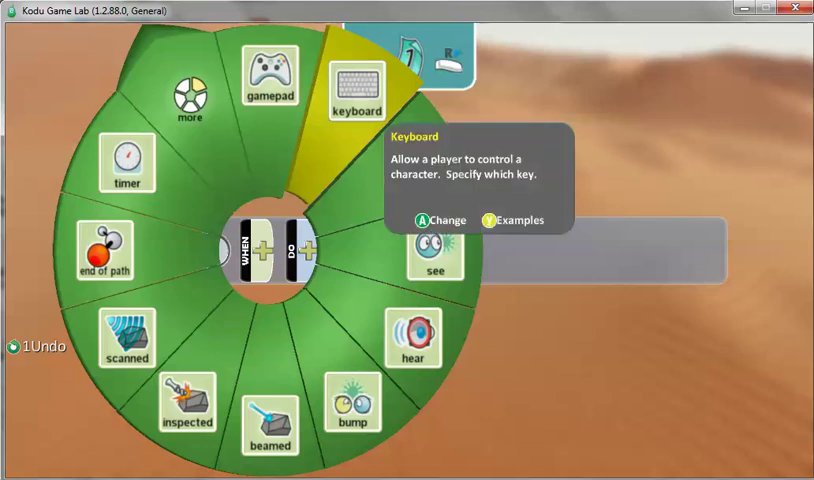
click(354, 84)
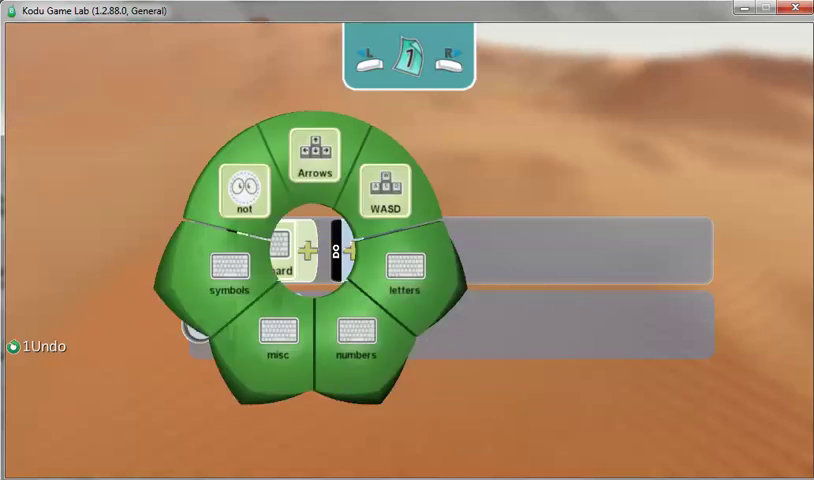
mouse_move(312, 156)
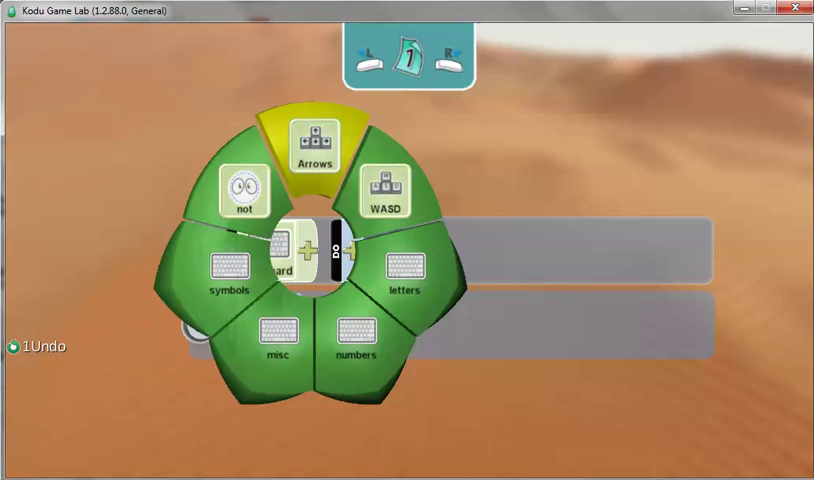
mouse_move(314, 144)
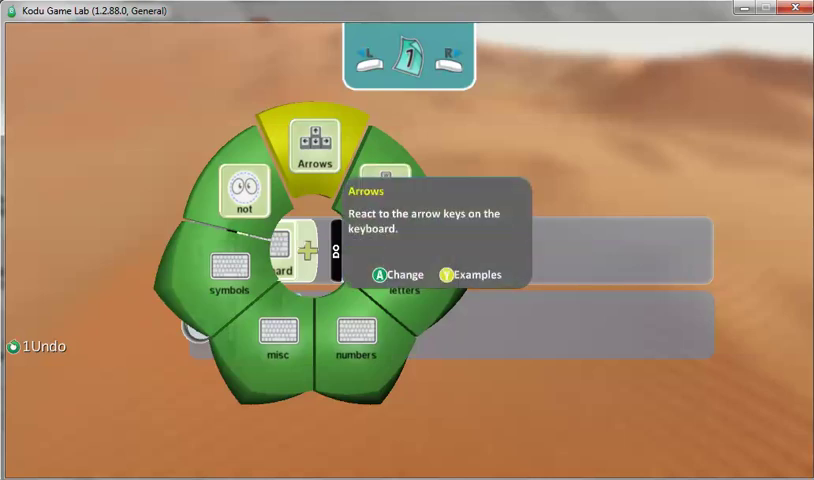
click(314, 144)
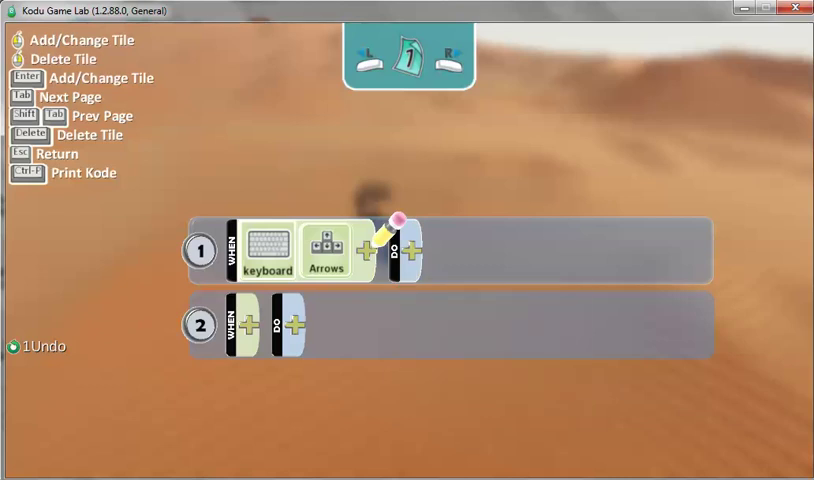
mouse_move(296, 324)
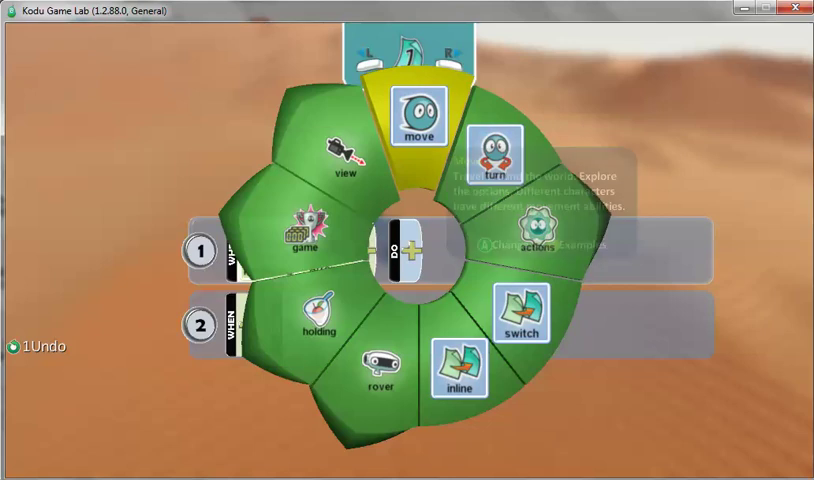
- Make move the action of the keyboard Arrows rule
click(412, 112)
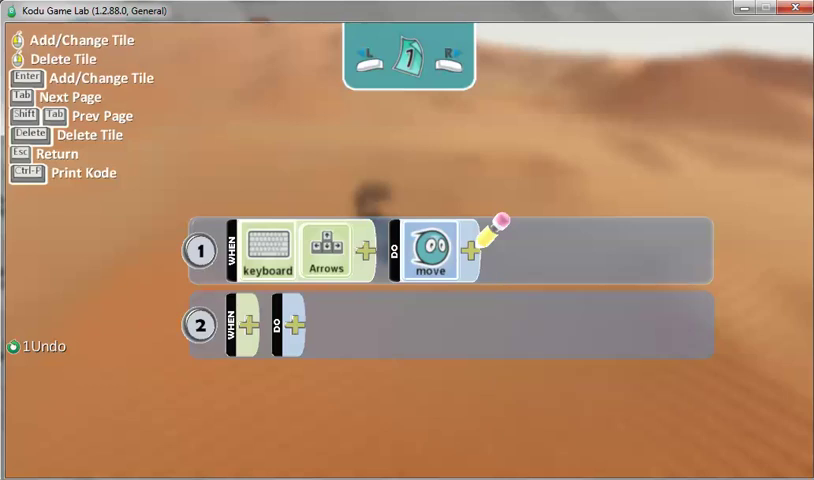
mouse_move(470, 250)
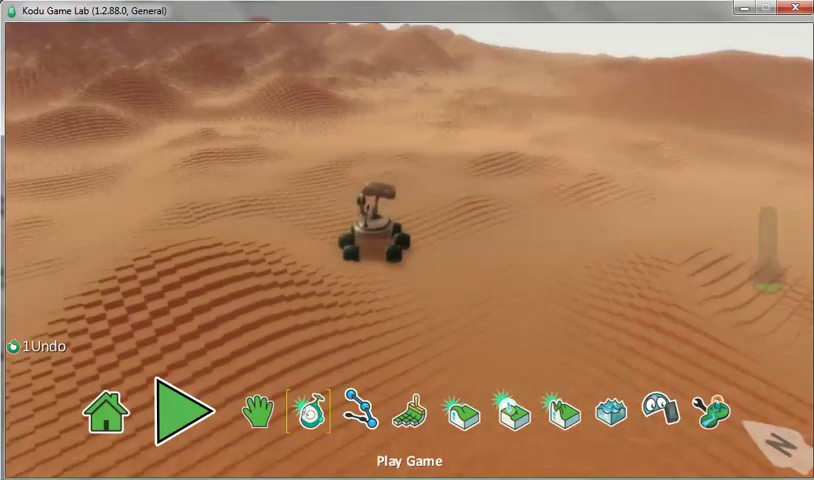
- Run the world to test driving the Rover
click(184, 410)
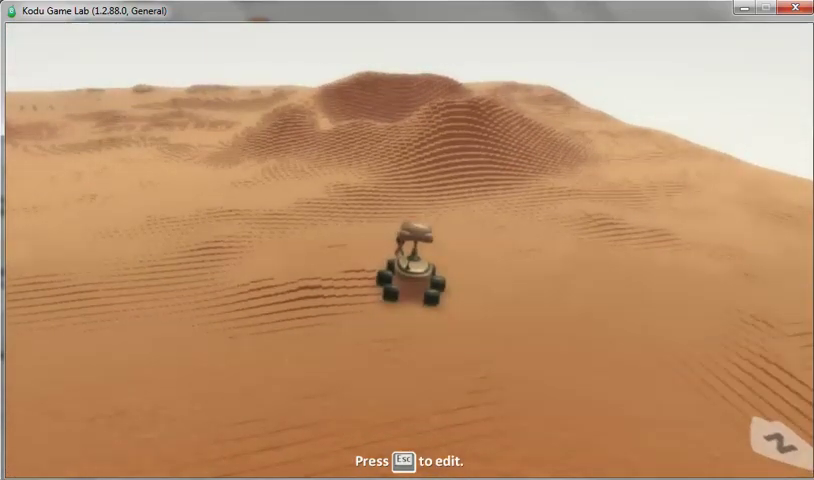
- Return to editing and add a rock beside the Rover
key(Escape)
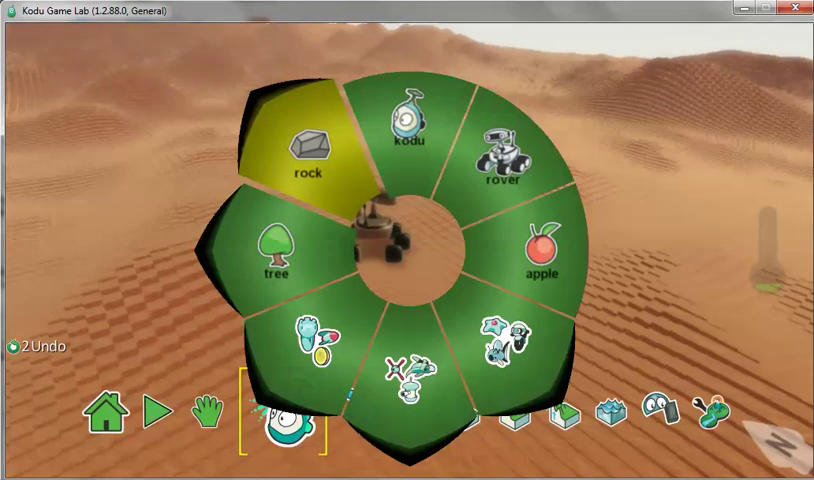
click(312, 160)
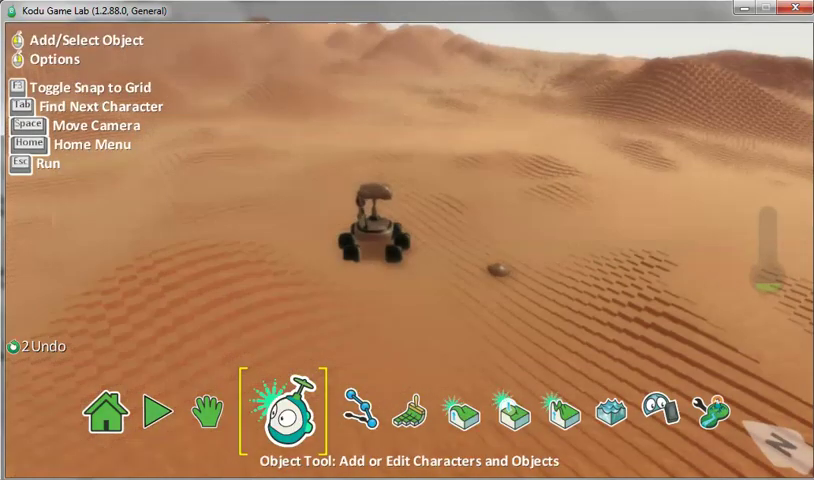
- Select the new rock and start enlarging it via Change Size
click(496, 272)
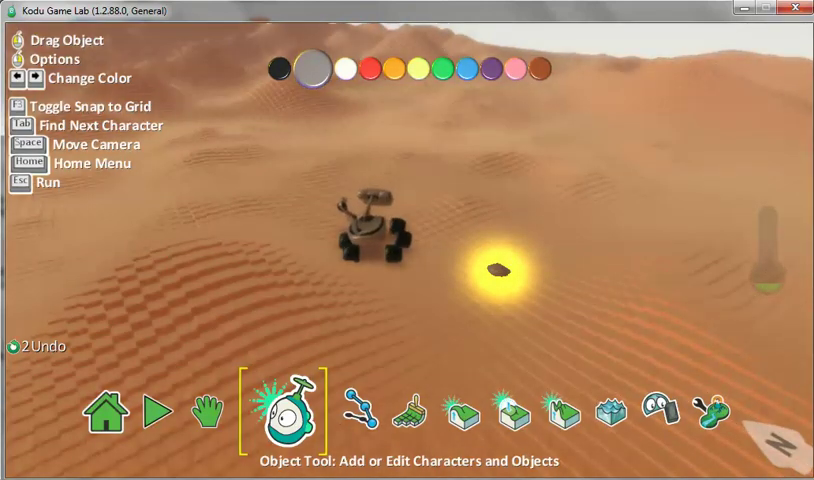
right_click(380, 230)
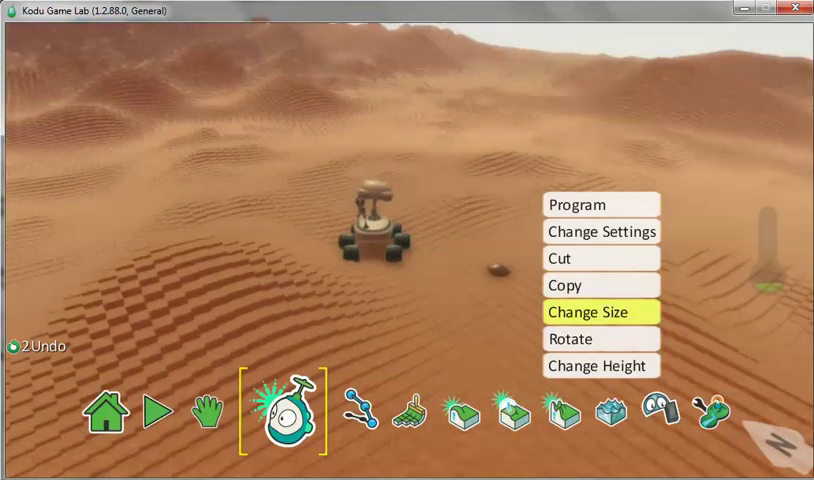
click(600, 312)
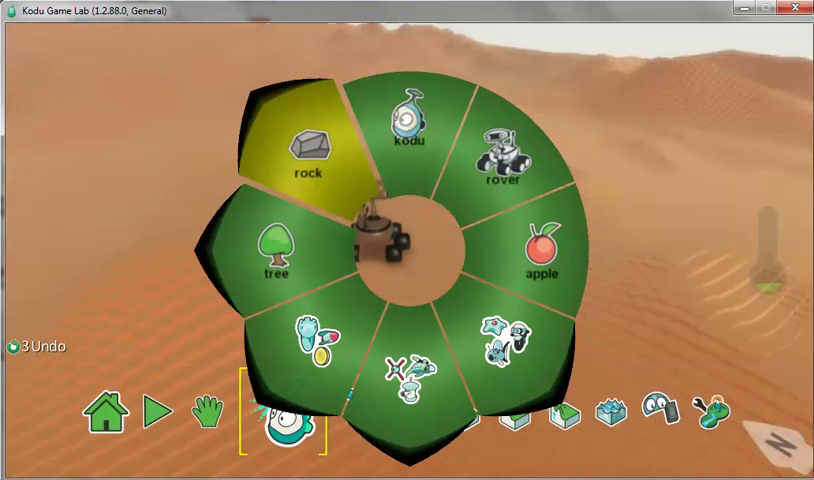
- Add a second rock near the rover and bring up its editing options
click(310, 160)
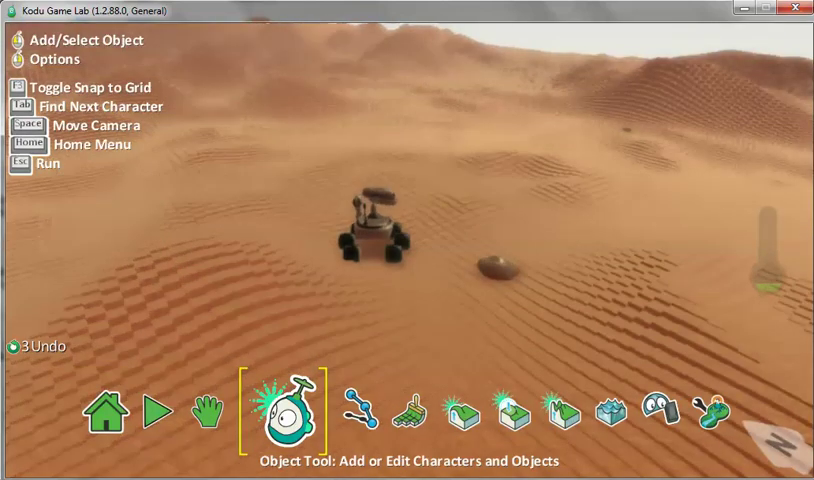
click(364, 220)
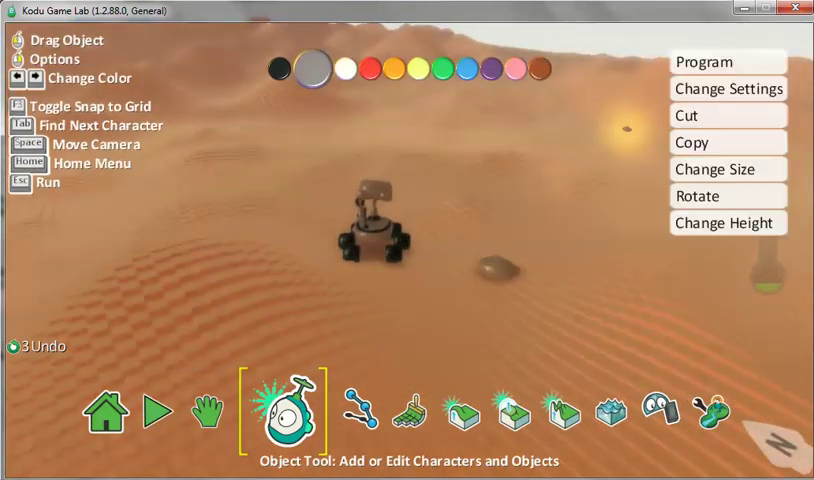
mouse_move(728, 168)
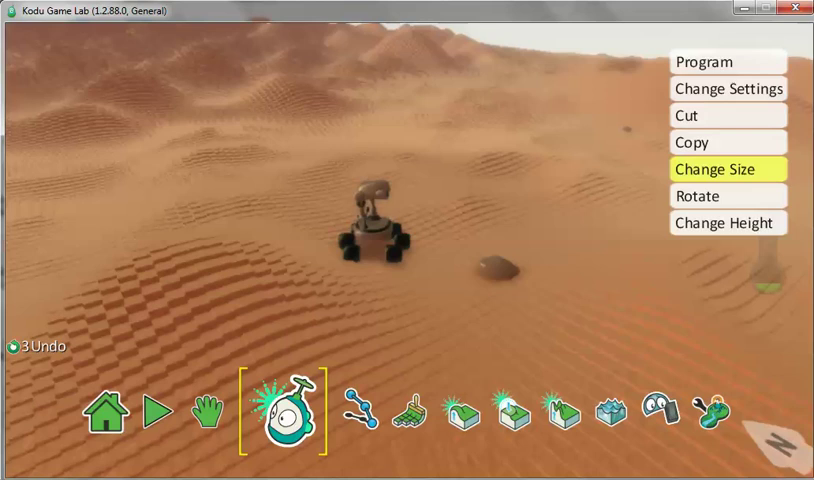
- Enlarge the second rock with the Change Size slider
click(728, 168)
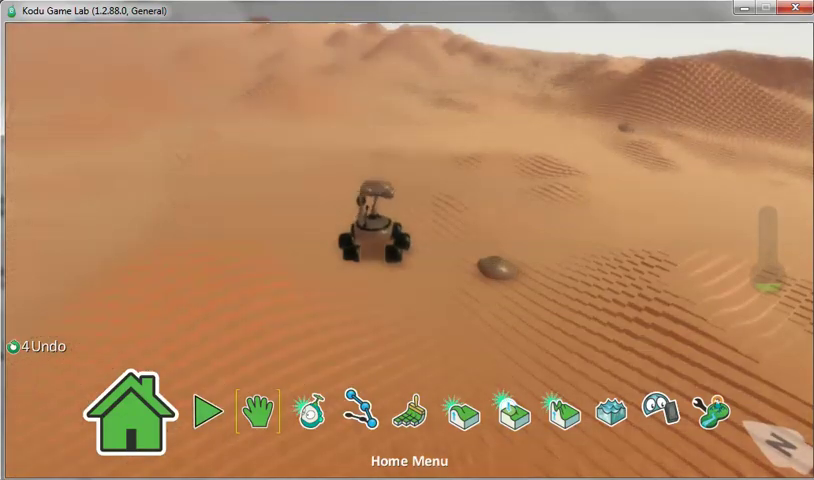
- Go to the Home Menu and choose Save my world
click(136, 416)
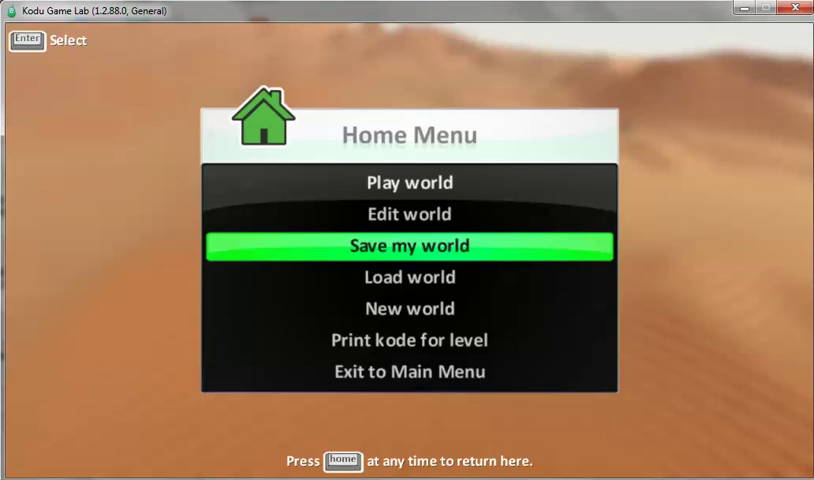
click(408, 244)
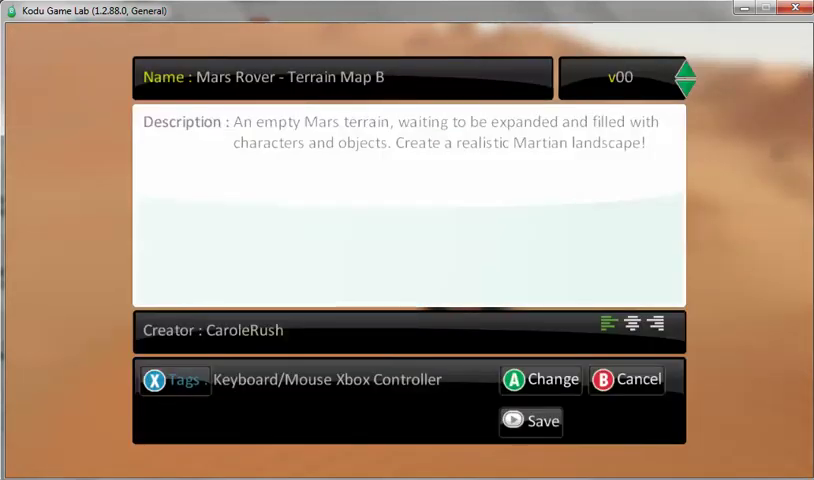
- Rename the world to 'Carole Curiosity and 2 Rocks' on the save screen
click(350, 76)
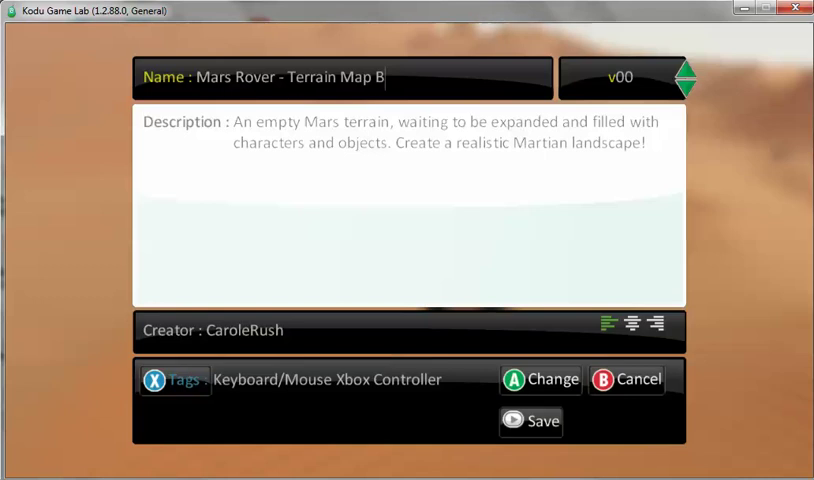
key(Backspace)
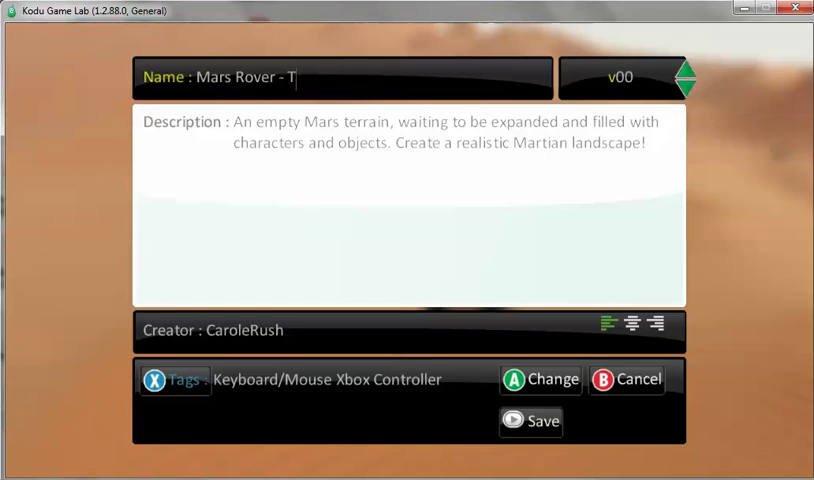
key(backspace)
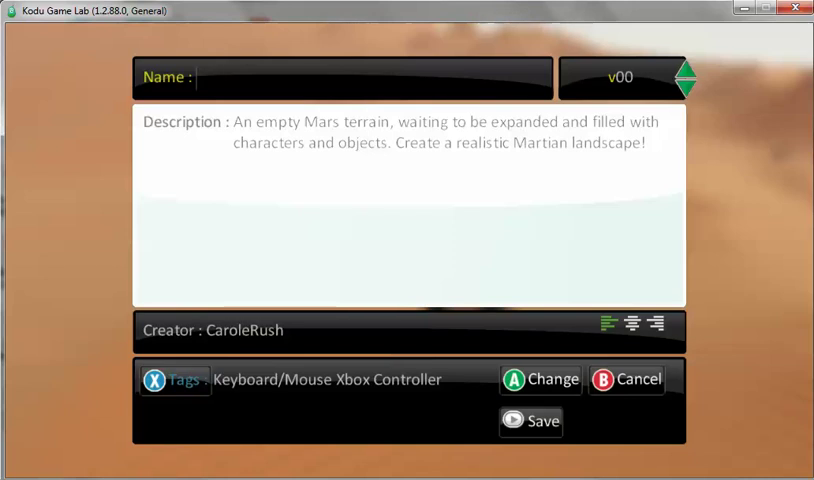
text(Car)
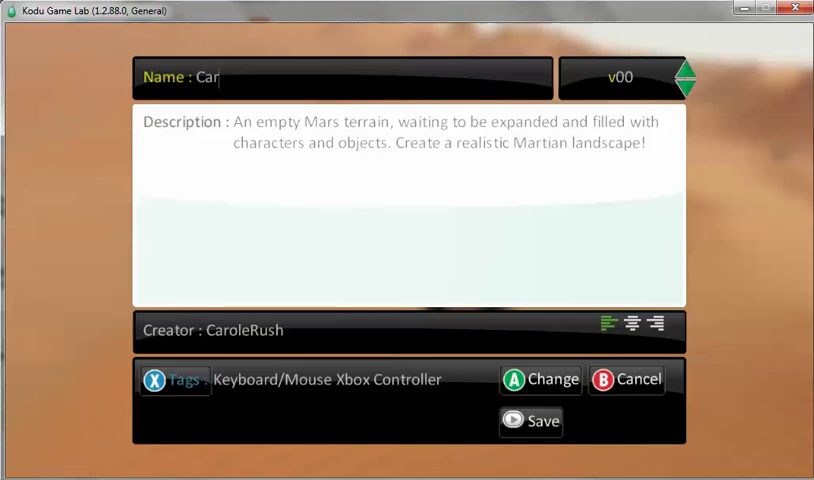
text(ole)
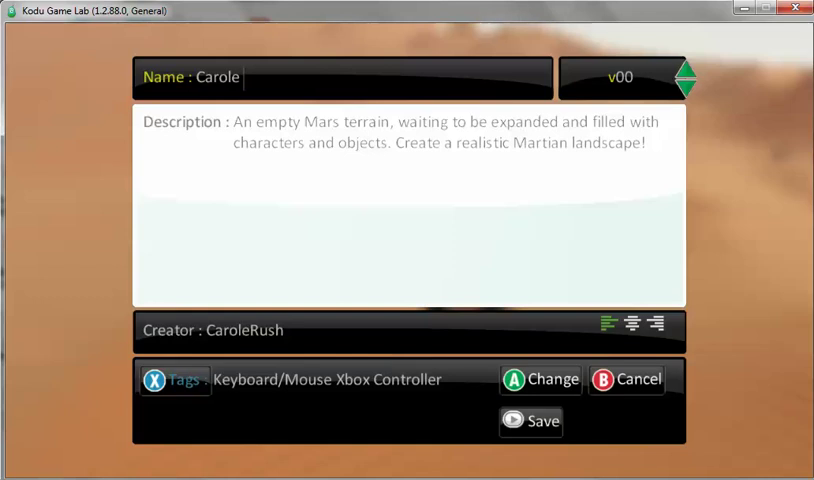
text(Curi)
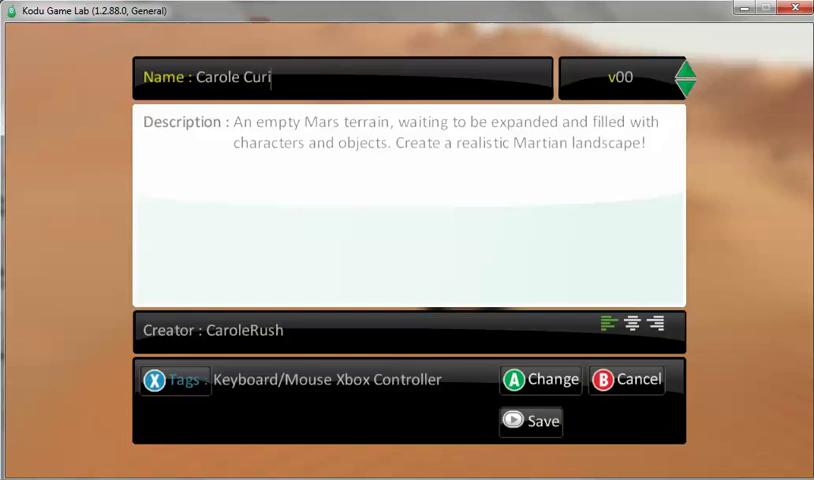
text(osity)
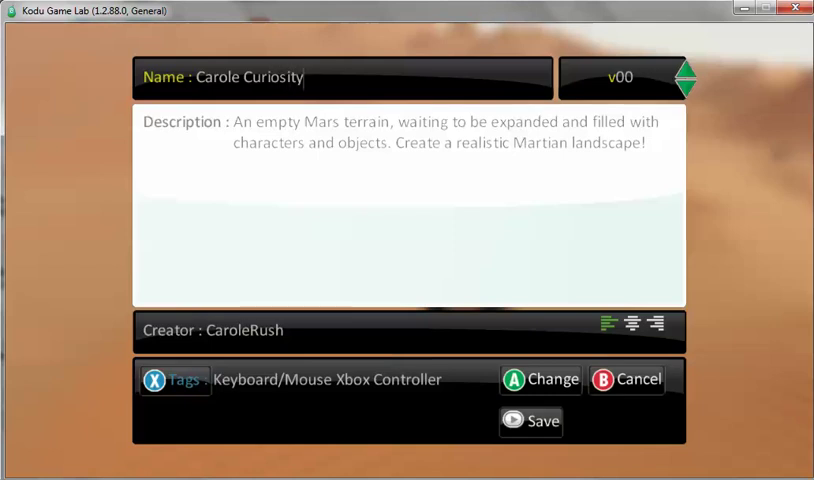
text(and)
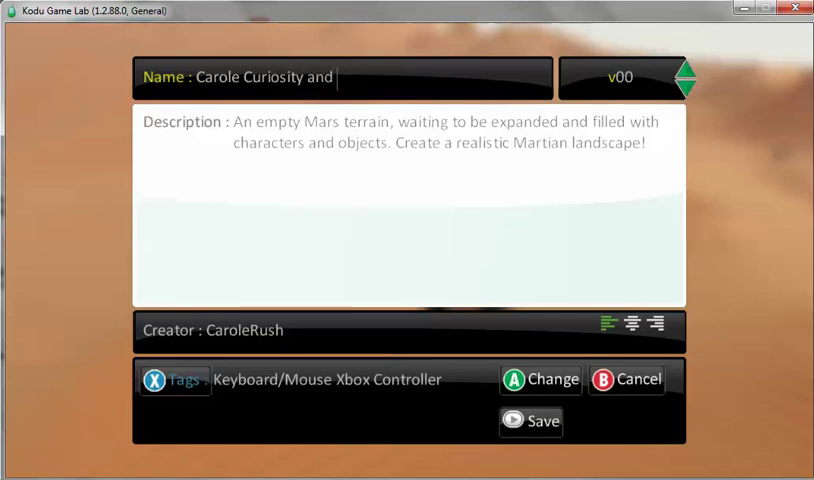
text(2 R)
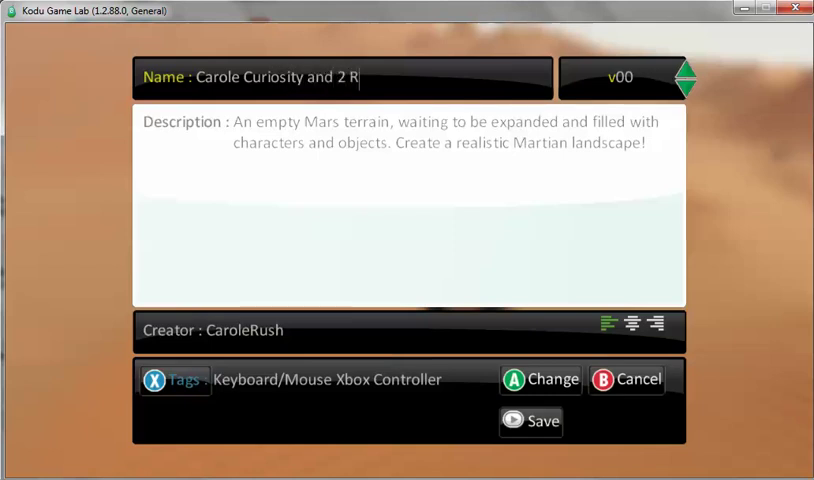
text(ocks)
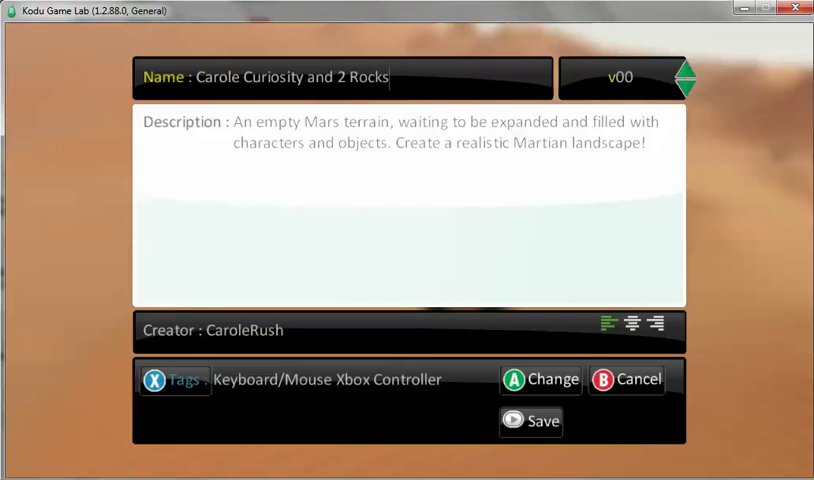